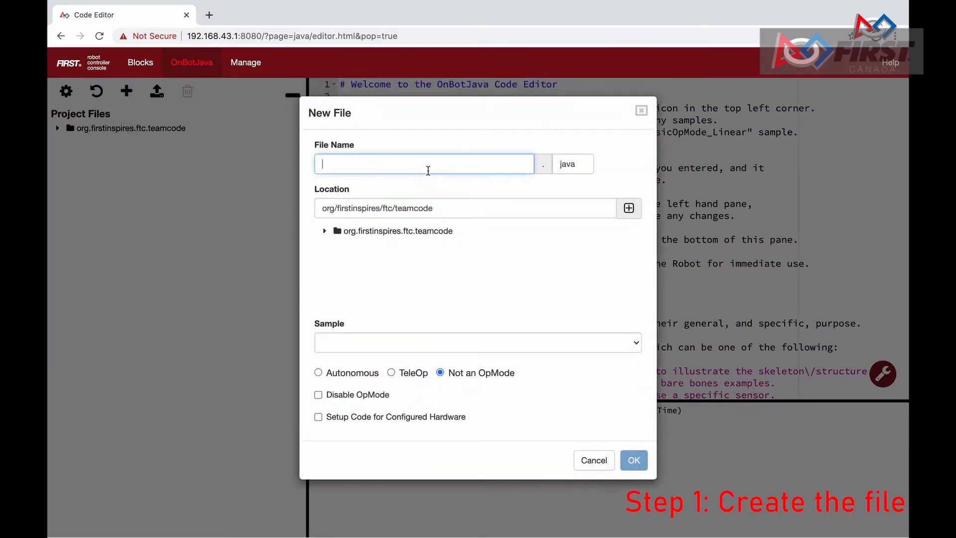
Create OperatorDrive.java in the teamcode package.
{"action": "type", "text": "Operato"}
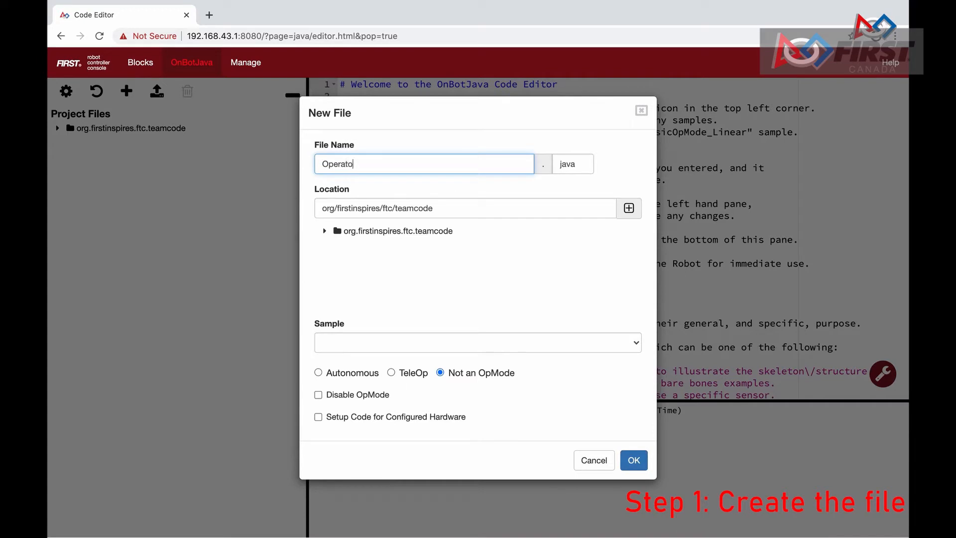
{"action": "type", "text": "rDrive"}
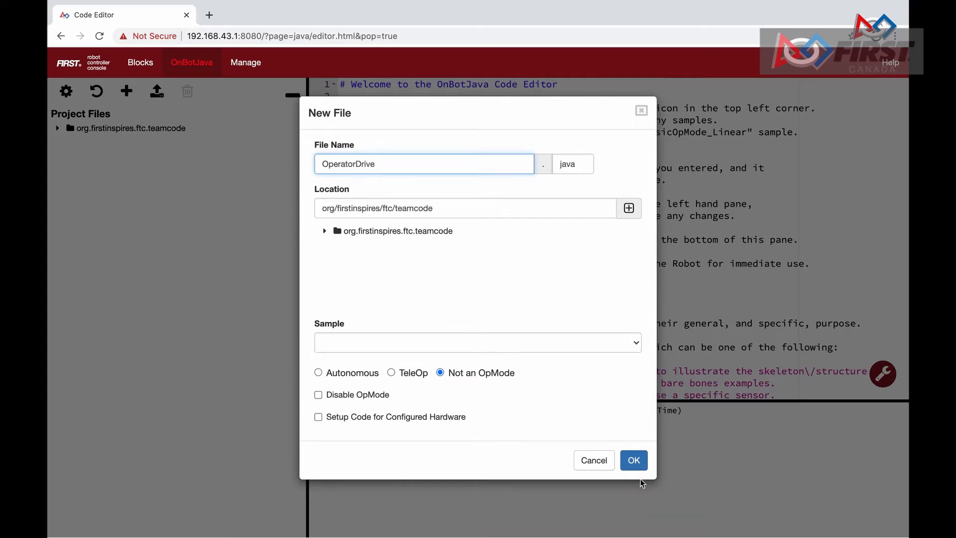
{"action": "left_click", "coordinate": [633, 460]}
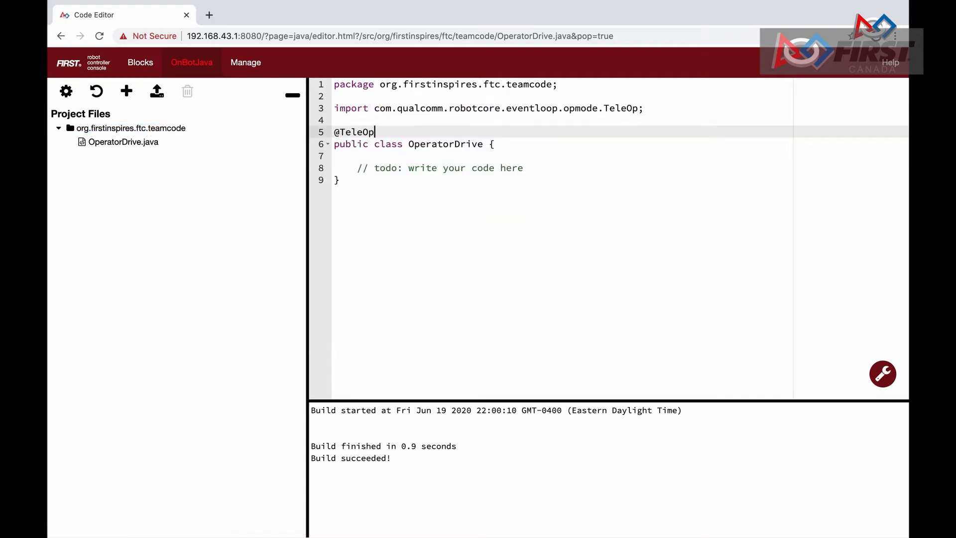
Name the TeleOp annotation "OperatorDrive" and make the class extend OpMode.
{"action": "type", "text": "(name ="}
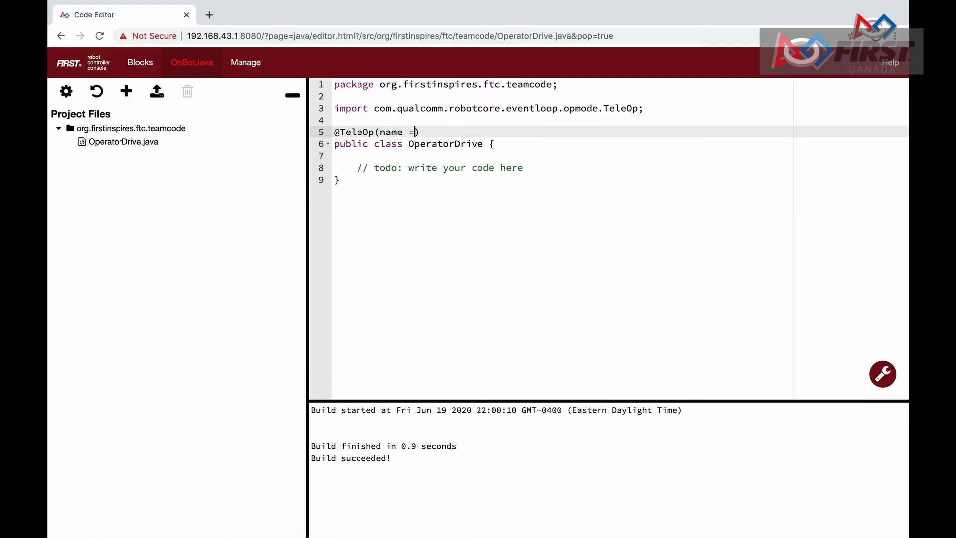
{"action": "type", "text": "\"\""}
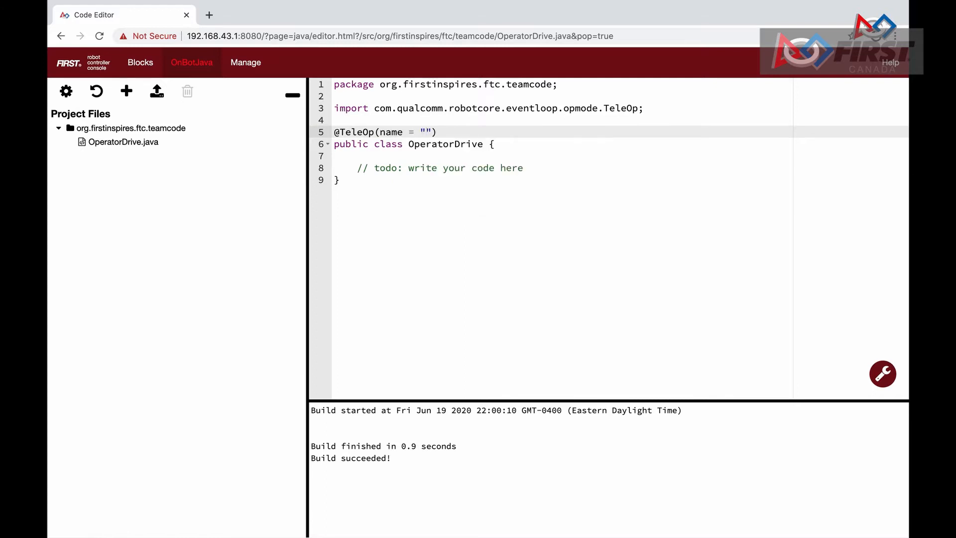
{"action": "type", "text": "OperatorDri"}
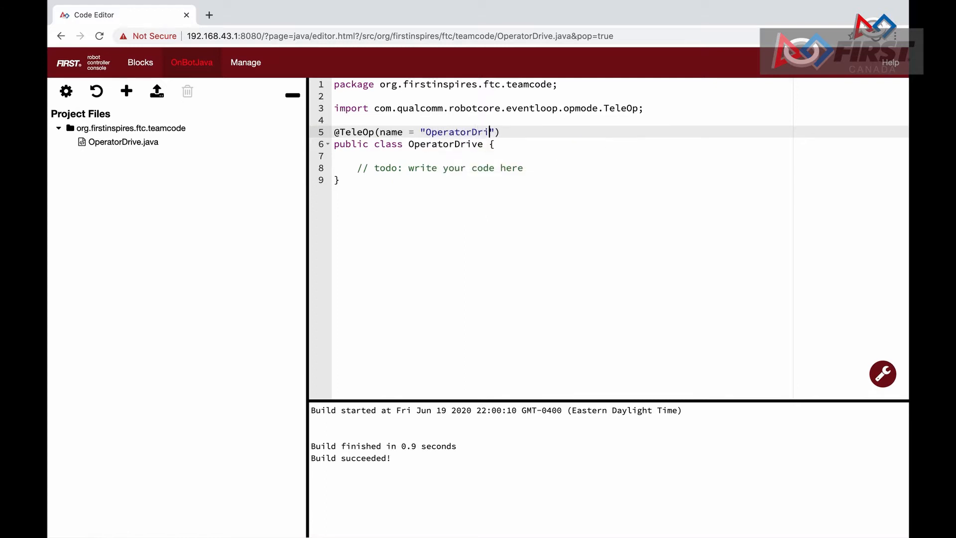
{"action": "type", "text": "ve"}
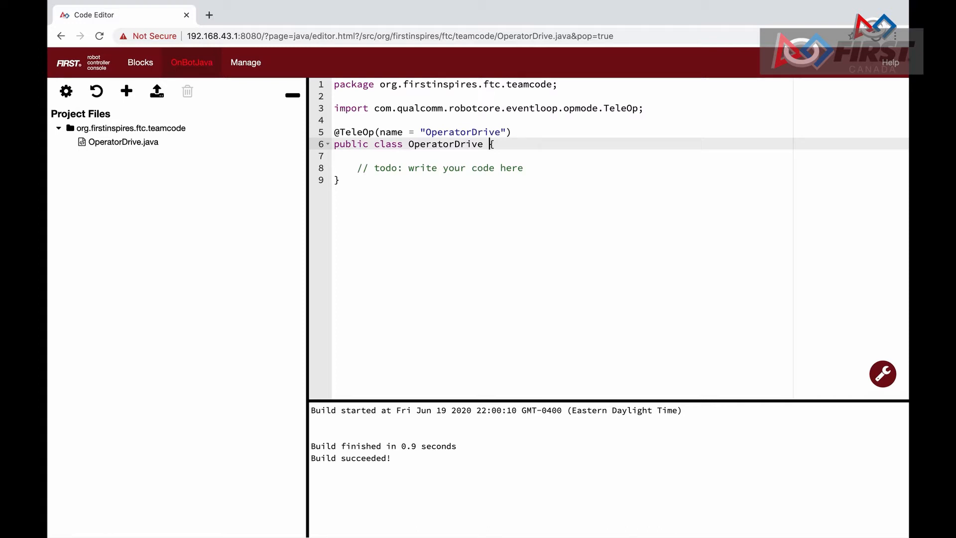
{"action": "type", "text": "extends OpMode"}
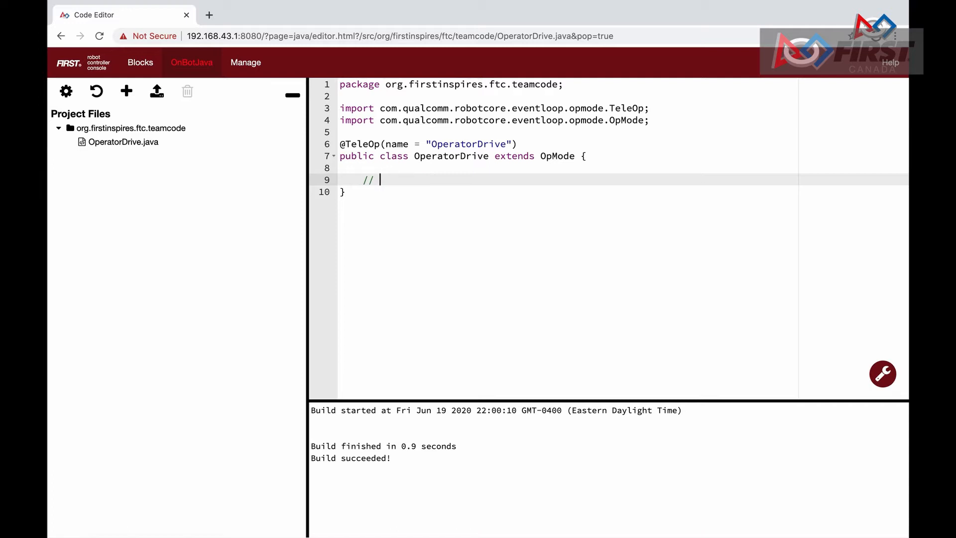
{"action": "type", "text": "@Override"}
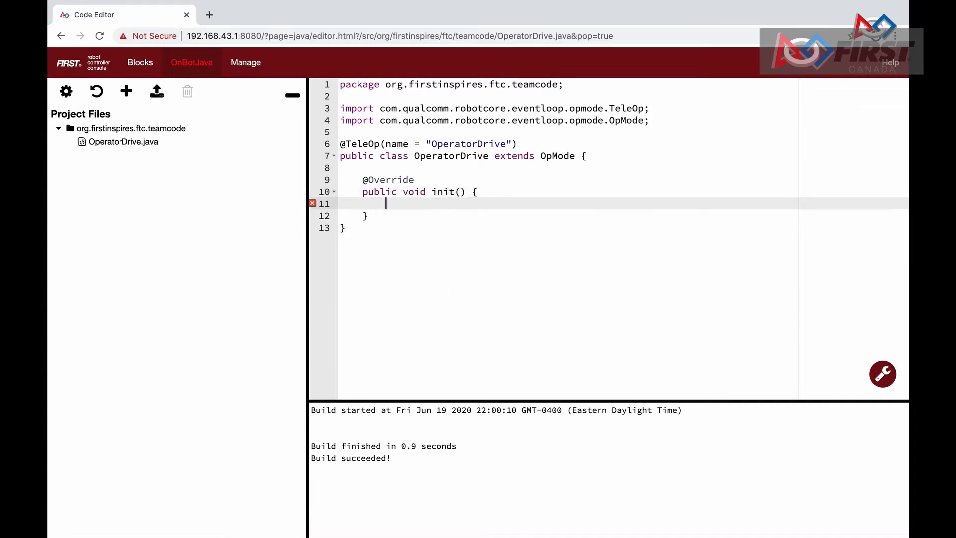
{"action": "type", "text": "@o"}
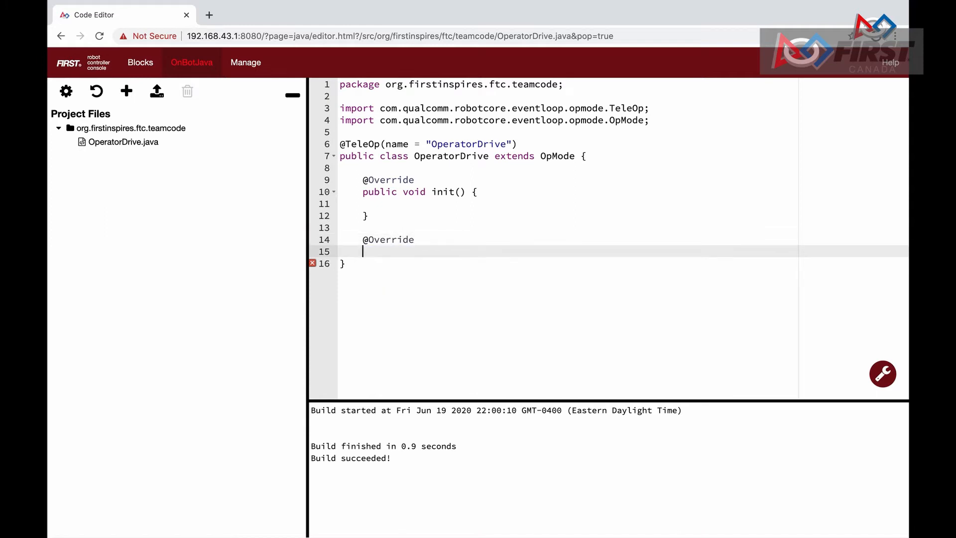
{"action": "type", "text": "public void loop("}
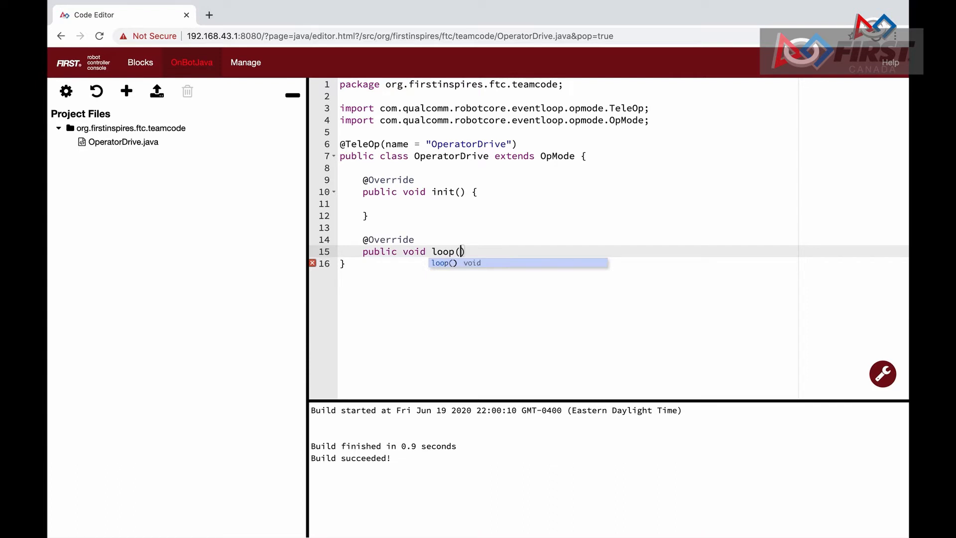
{"action": "key", "text": "Enter"}
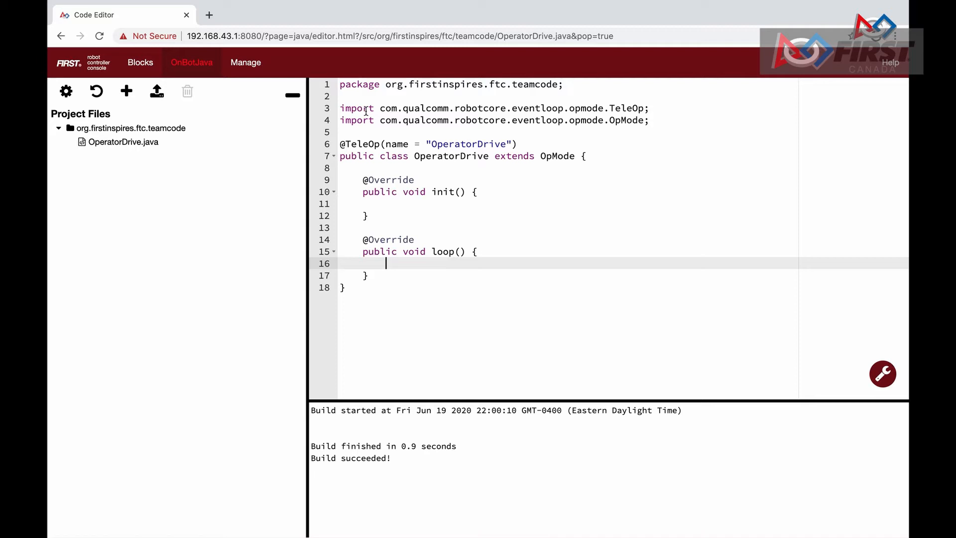
Import com.qualcomm.robotcore.hardware.DcMotor.
{"action": "type", "text": "import com.qualcomm.robotcore.hardware.DcMotor;"}
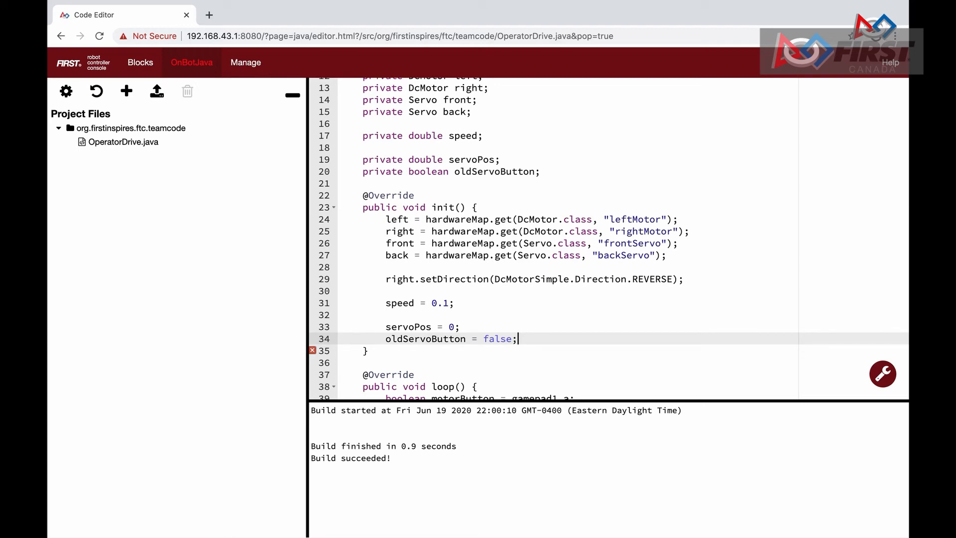
{"action": "scroll", "scroll_direction": "down", "scroll_amount": 3}
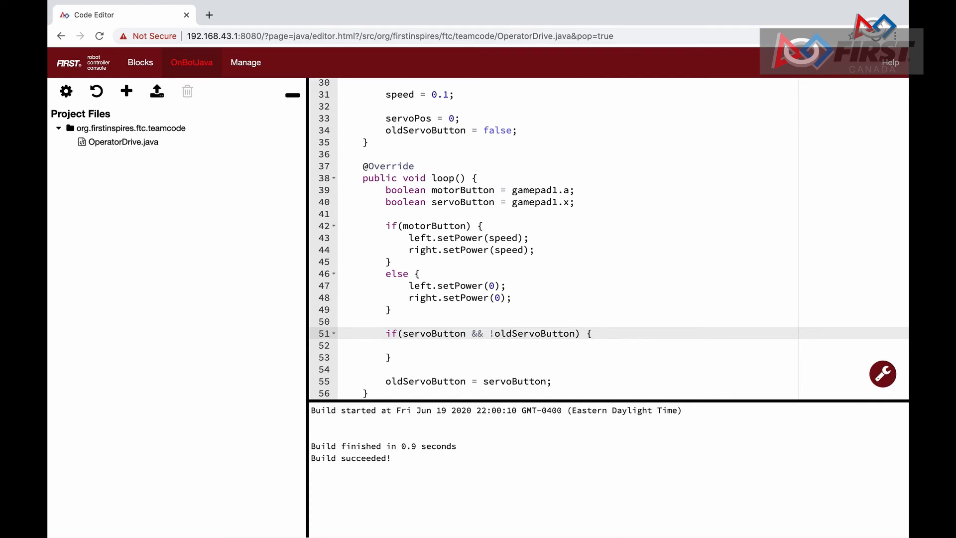
{"action": "double_click", "coordinate": [433, 333]}
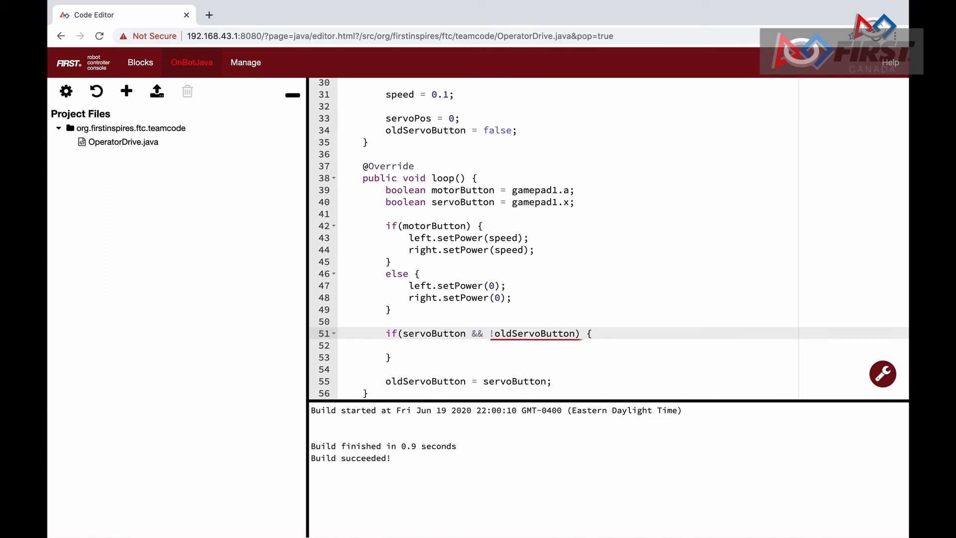
{"action": "left_click", "coordinate": [529, 339]}
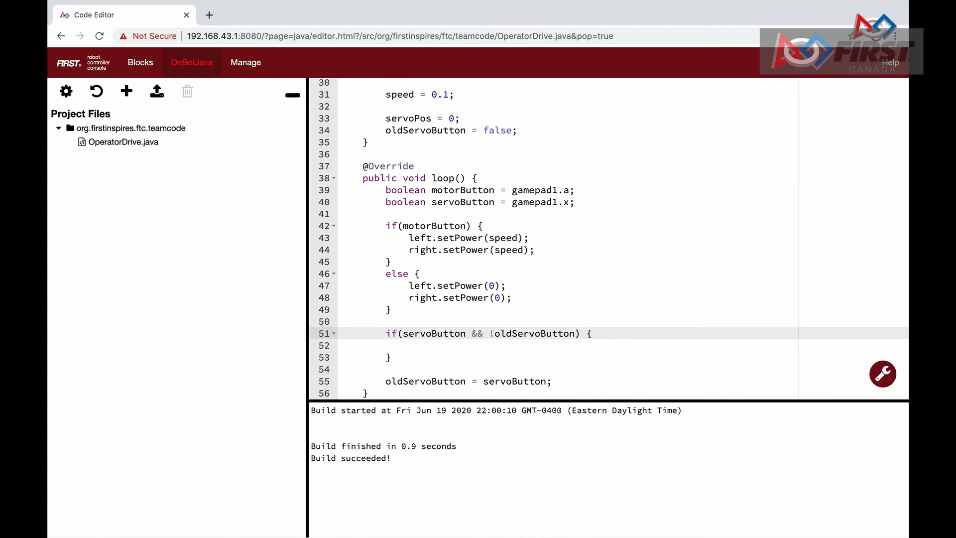